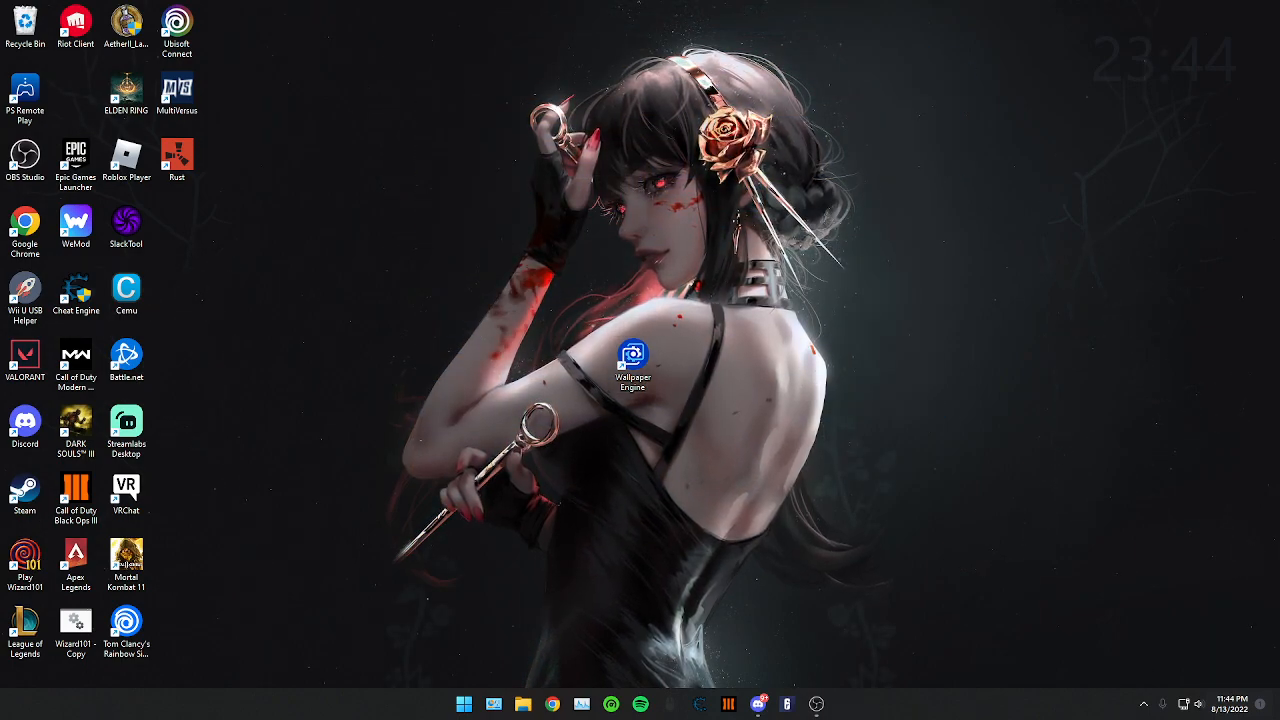
- Move the Wallpaper Engine desktop shortcut into the second column of desktop icons
{"action": "left_click_drag", "start_coordinate": [400, 64], "coordinate": [504, 228]}
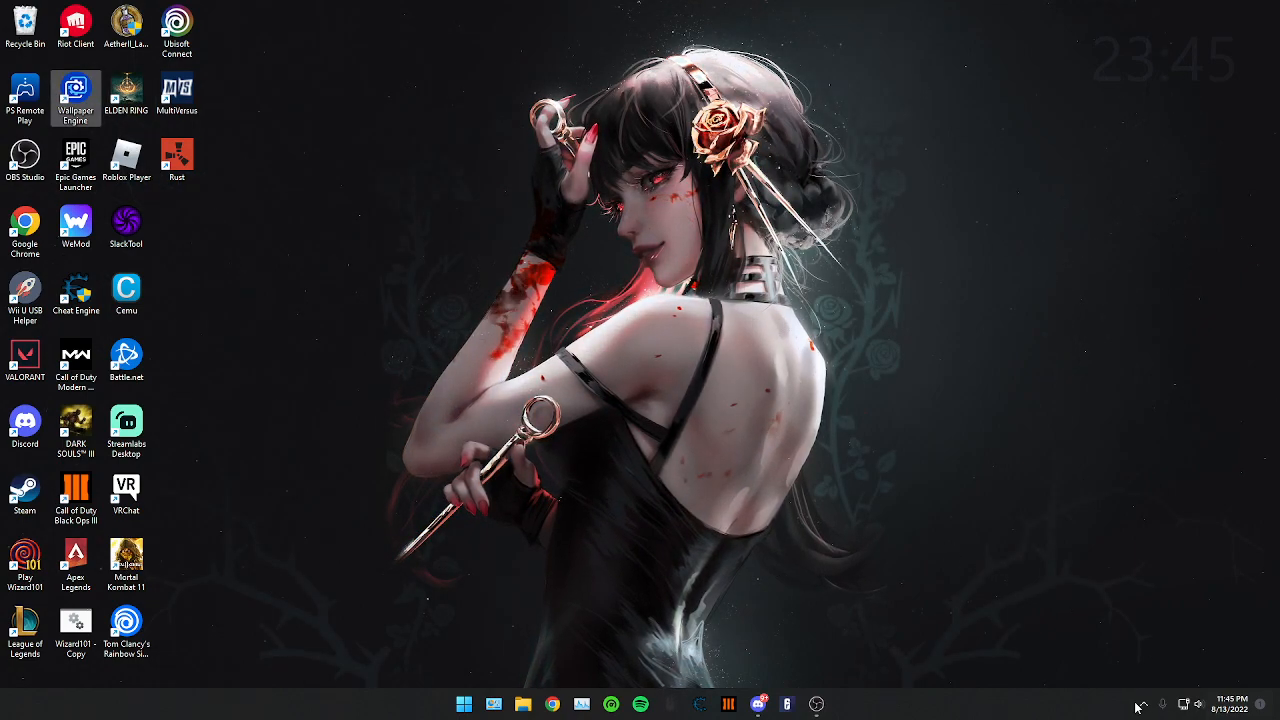
- Open Wallpaper Engine's Settings window from its system tray menu
{"action": "left_click", "coordinate": [1144, 704]}
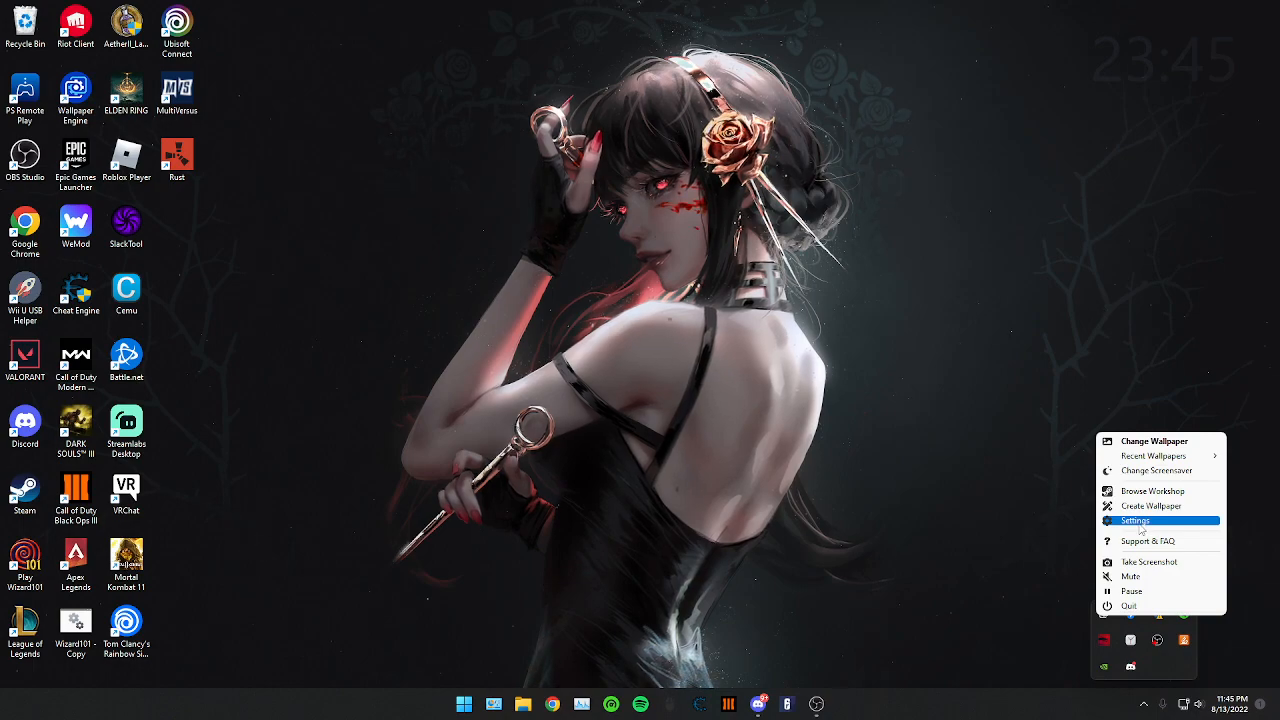
{"action": "left_click", "coordinate": [1136, 520]}
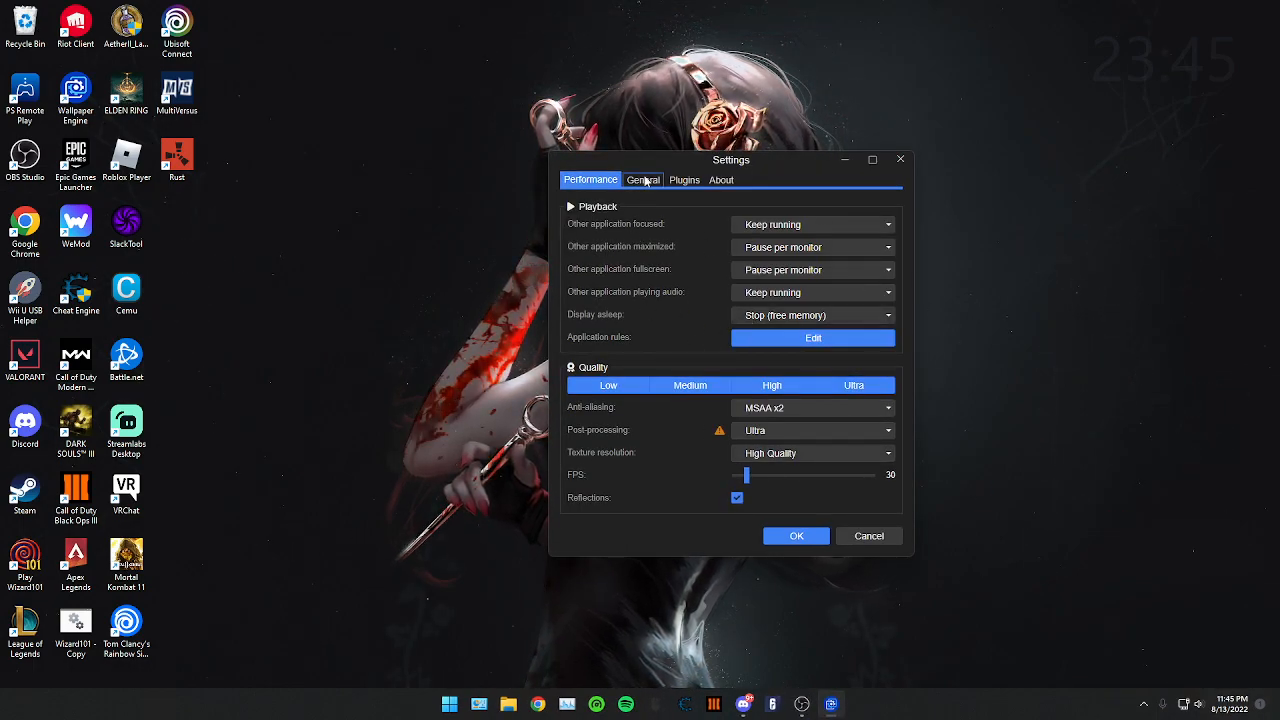
- In General settings, toggle 'Override lockscreen image' off and back on, then confirm with OK
{"action": "left_click", "coordinate": [644, 180]}
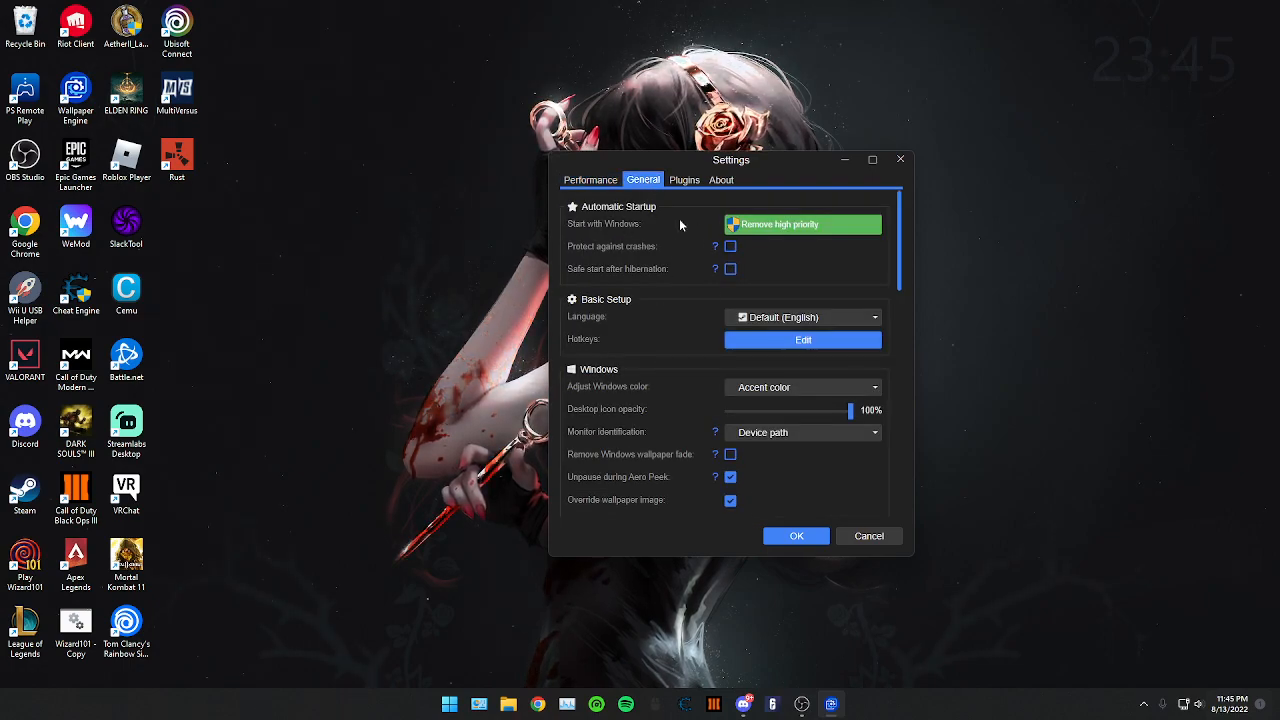
{"action": "scroll", "scroll_direction": "down", "scroll_amount": 3}
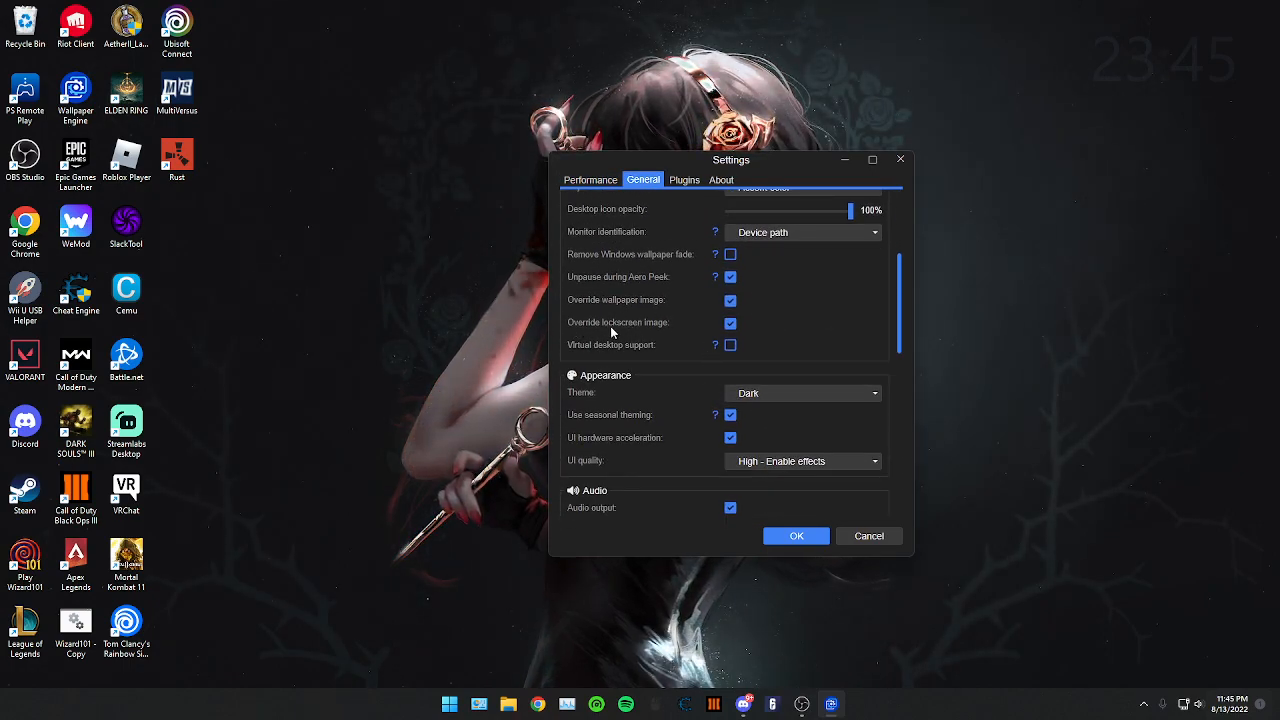
{"action": "left_click", "coordinate": [730, 322]}
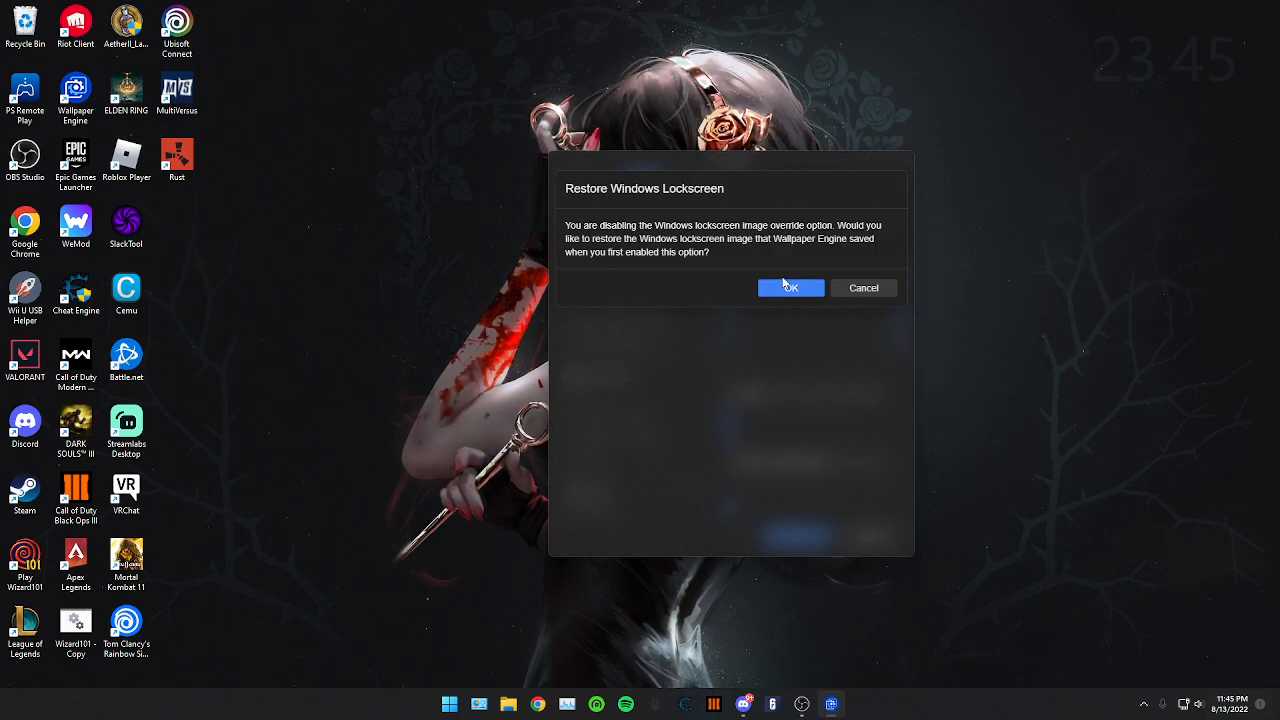
{"action": "left_click", "coordinate": [790, 288]}
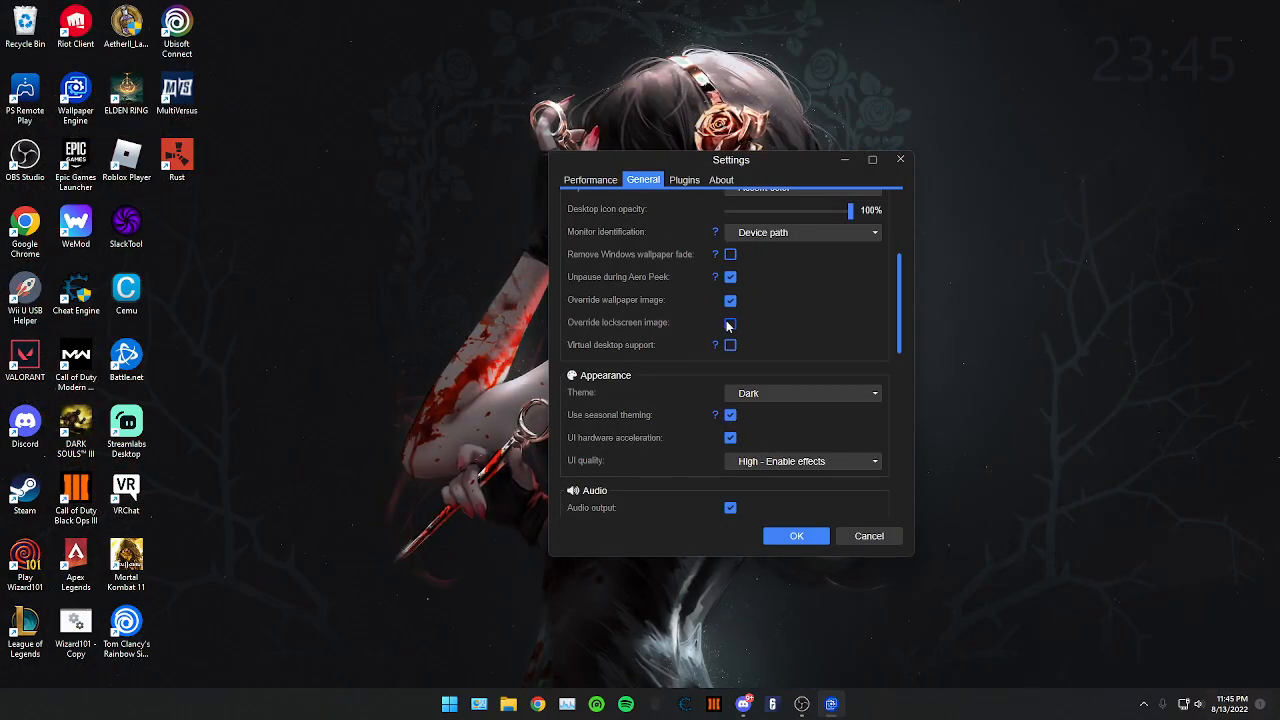
{"action": "left_click", "coordinate": [730, 322]}
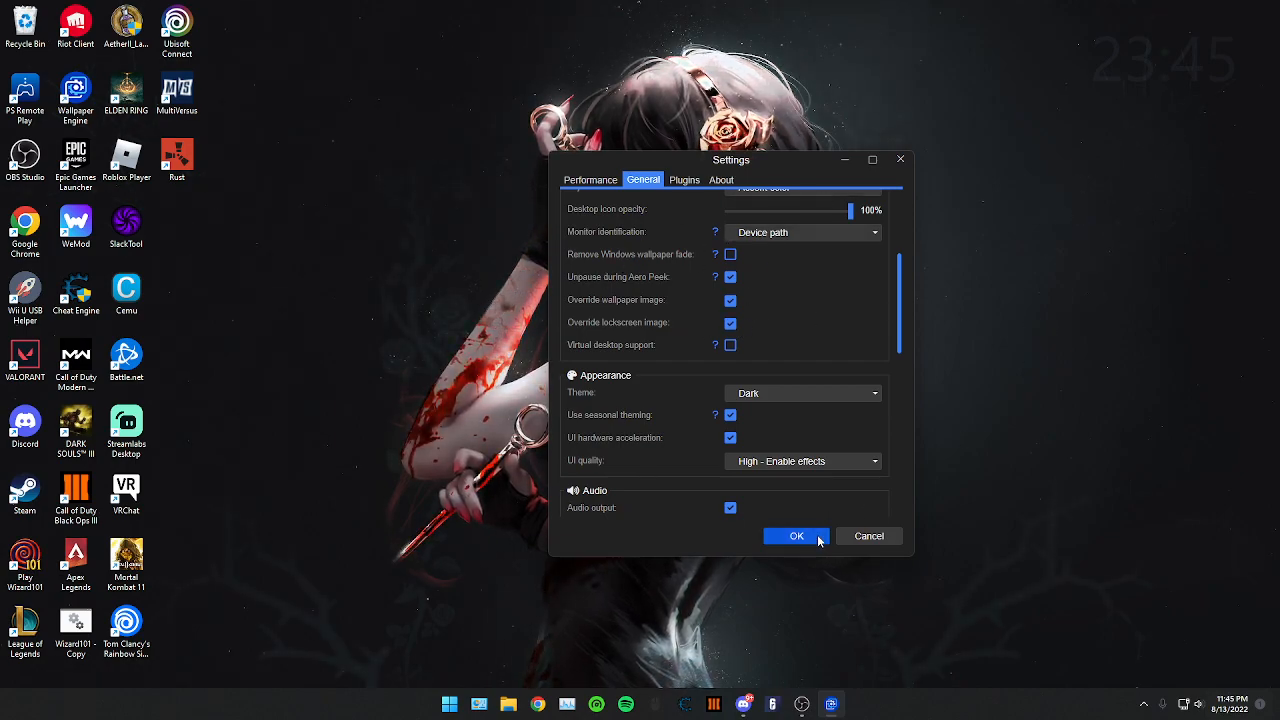
{"action": "left_click", "coordinate": [796, 536]}
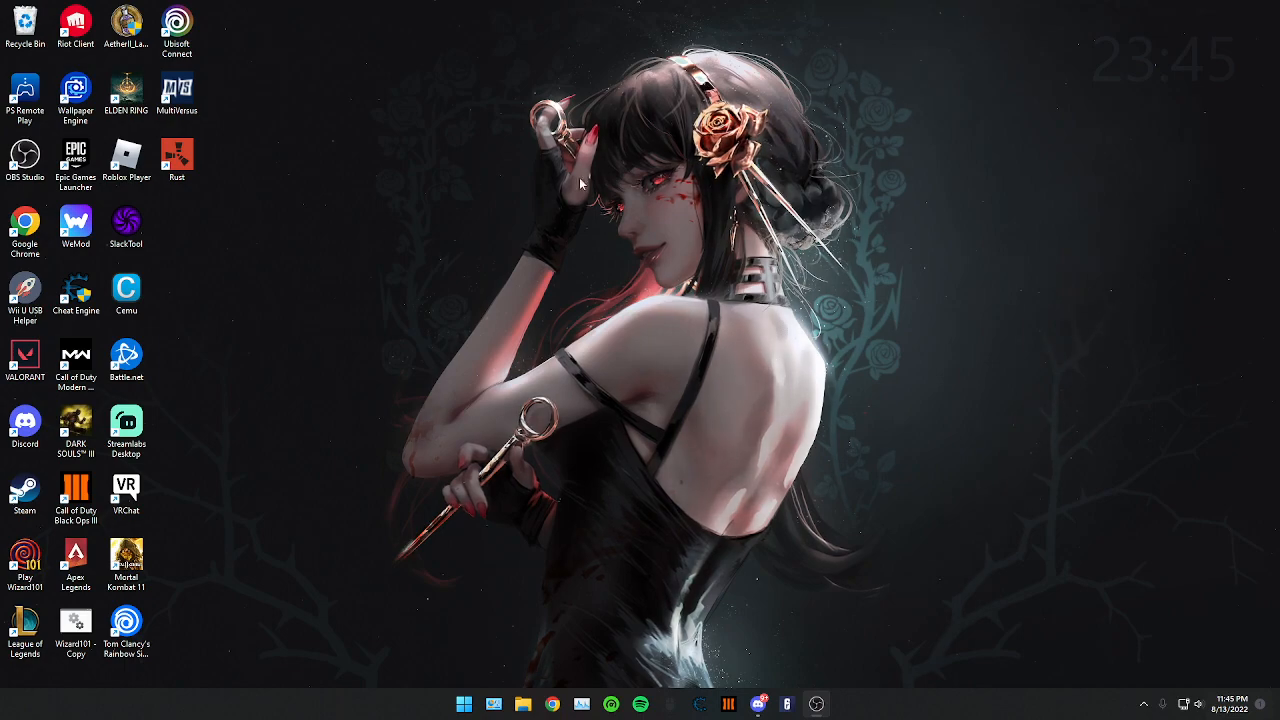